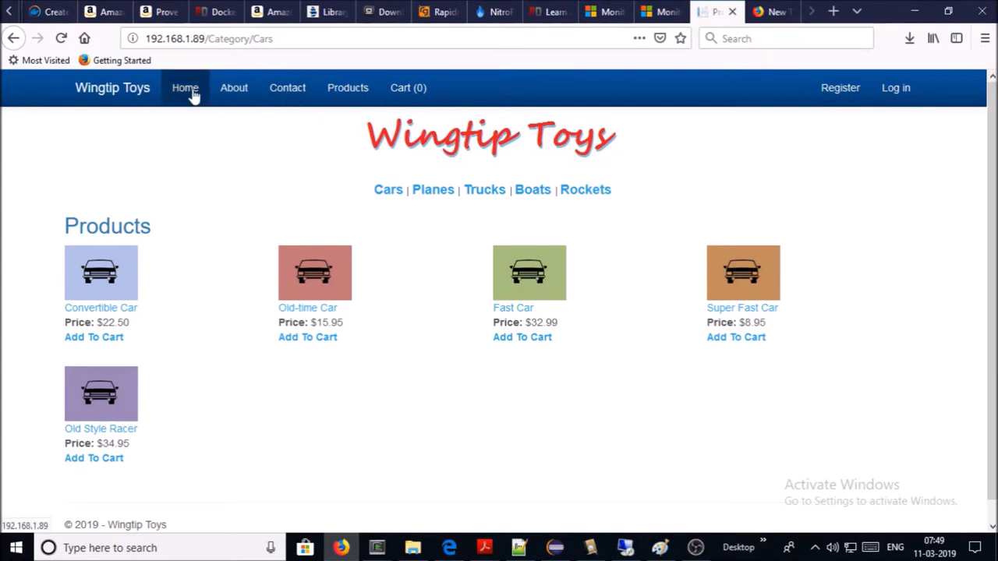
- Return from the Wingtip Toys Cars listing to the store's Home page
left_click(184, 88)
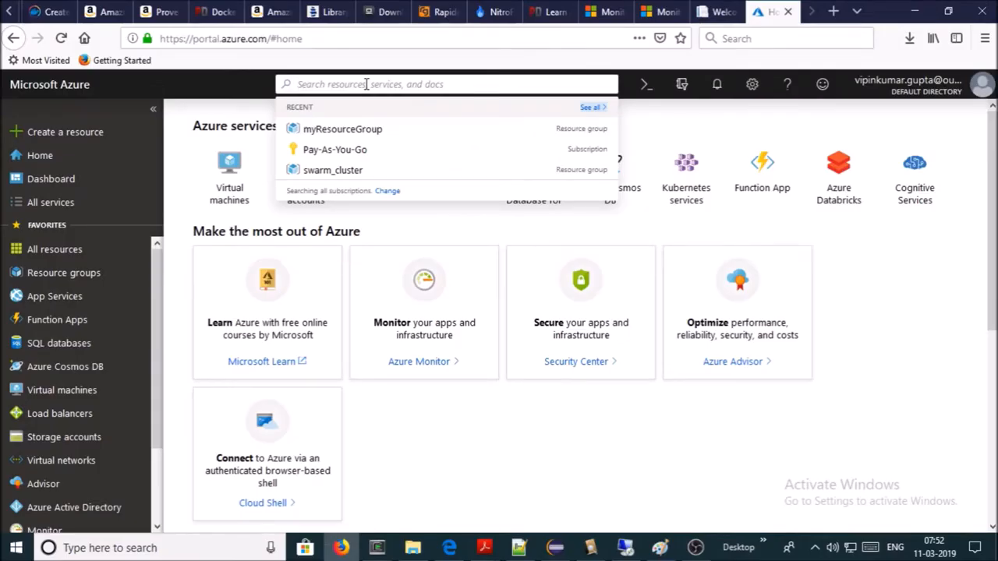
- Find Monitor via the 'monitor' search and view its empty Applications list
type("monitor")
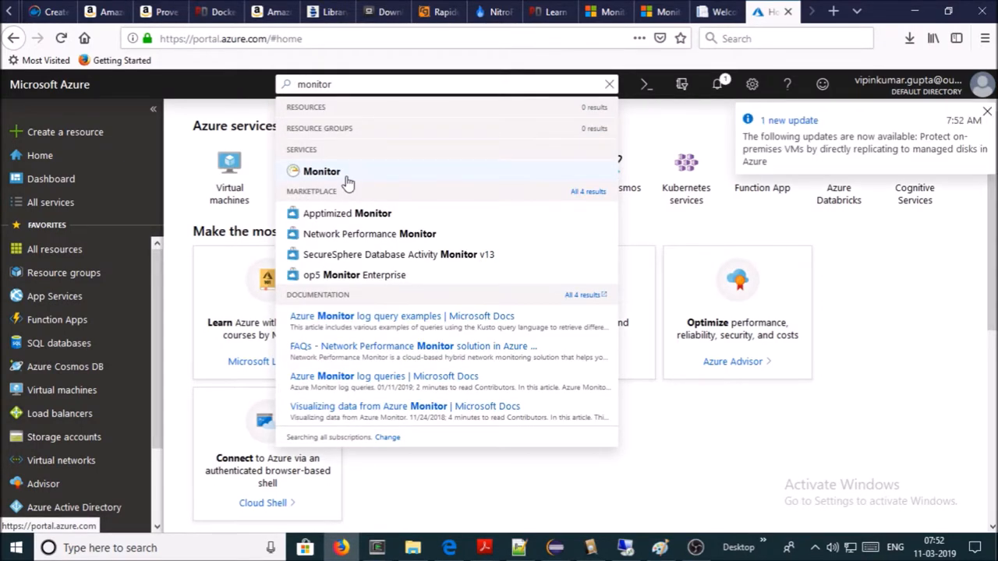
left_click(320, 170)
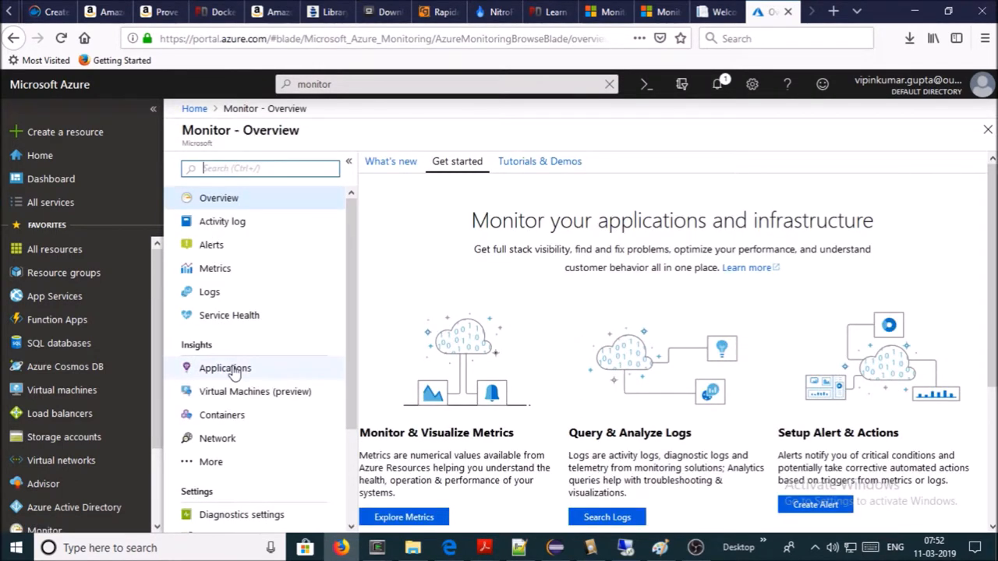
left_click(225, 368)
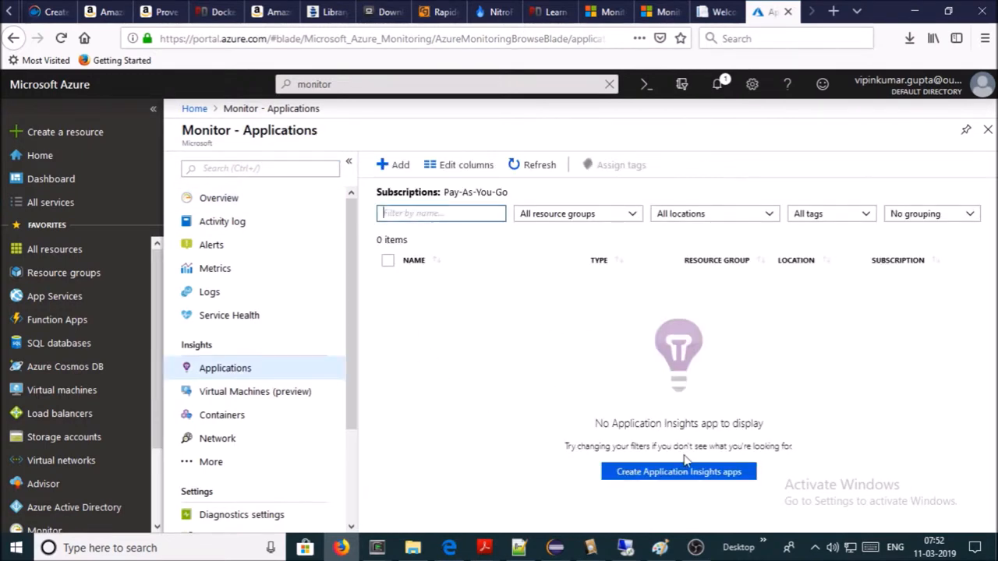
mouse_move(709, 483)
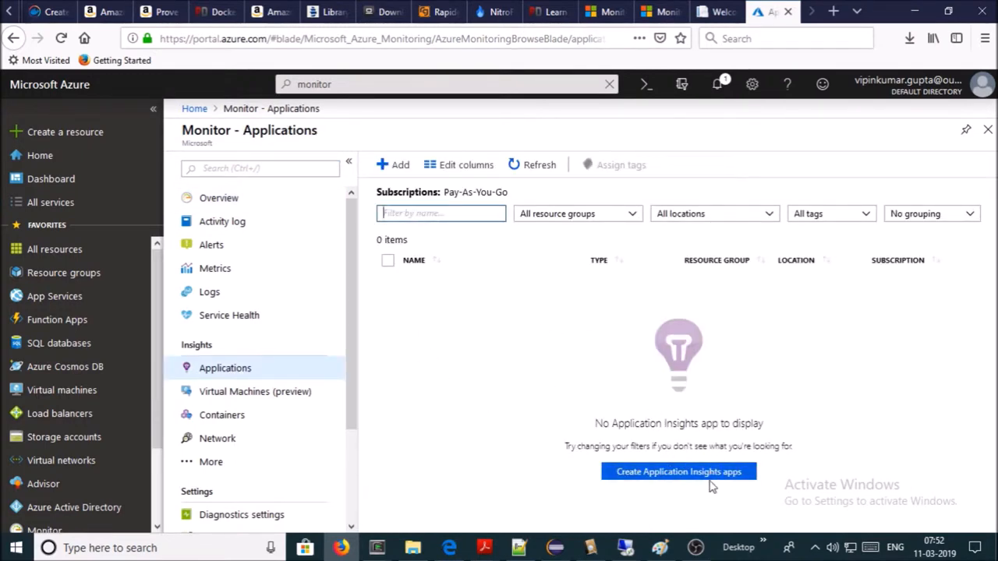
- Create Application Insights 'Wingtip' as ASP.NET web application in existing myResourceGroup
left_click(677, 472)
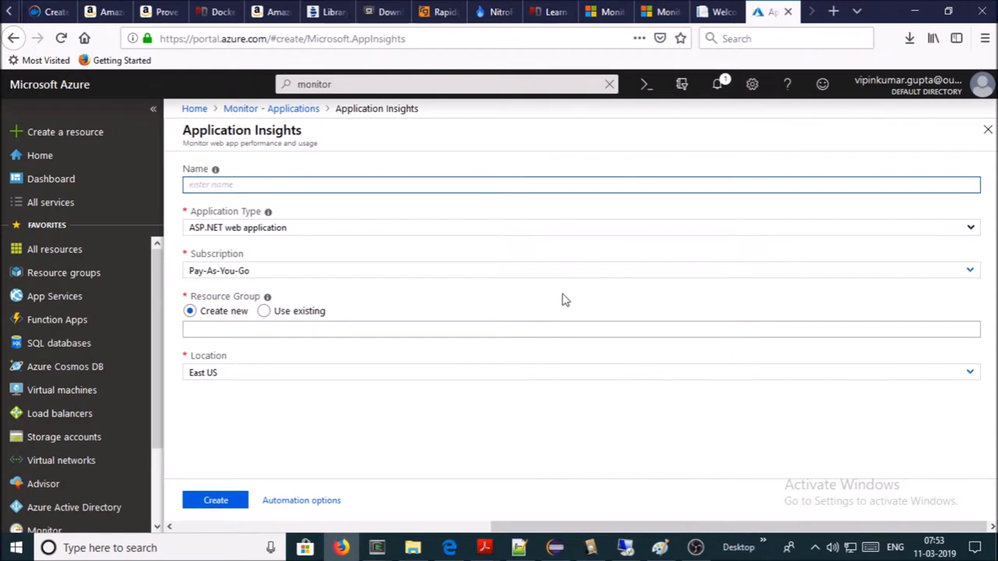
type("Wingtip")
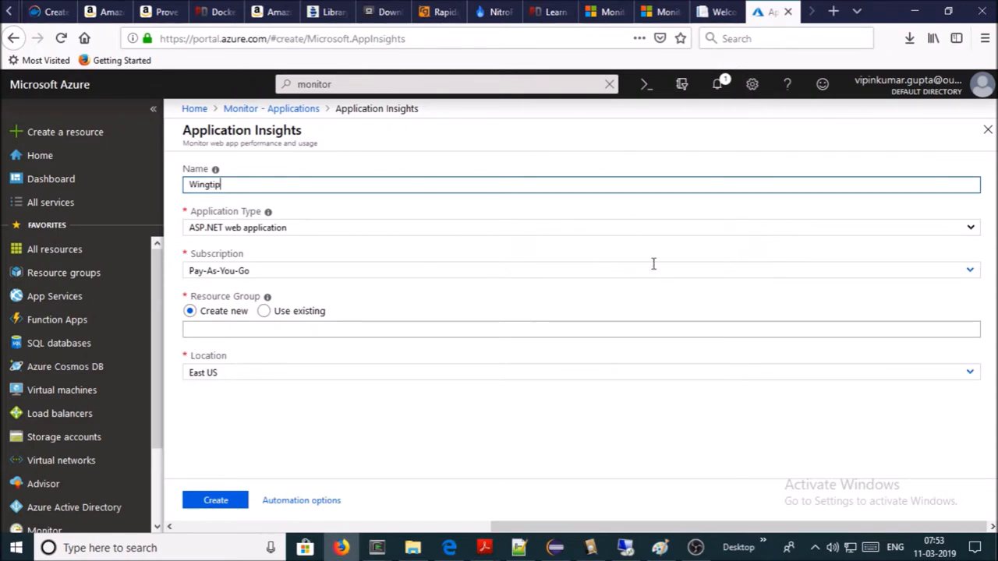
mouse_move(961, 231)
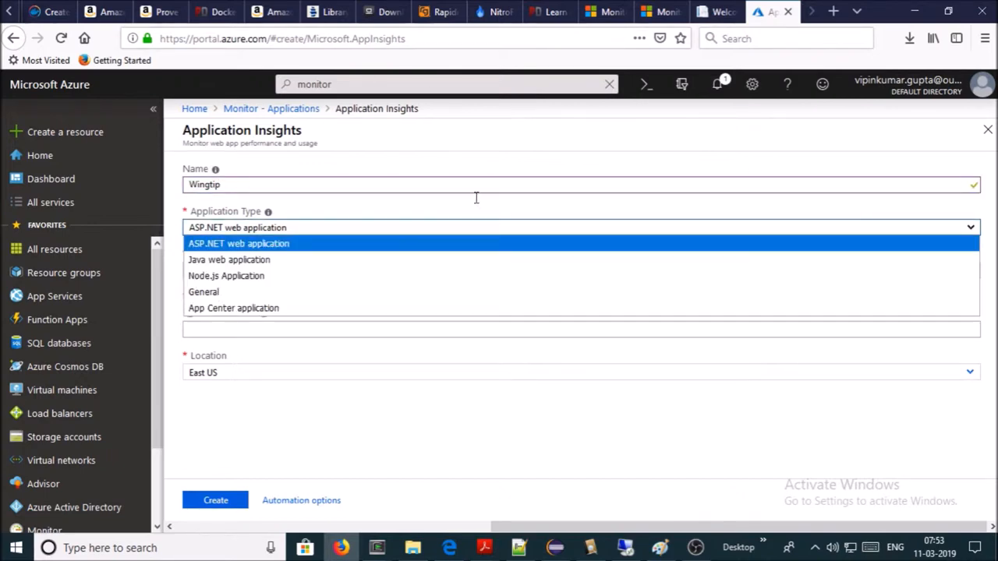
mouse_move(393, 221)
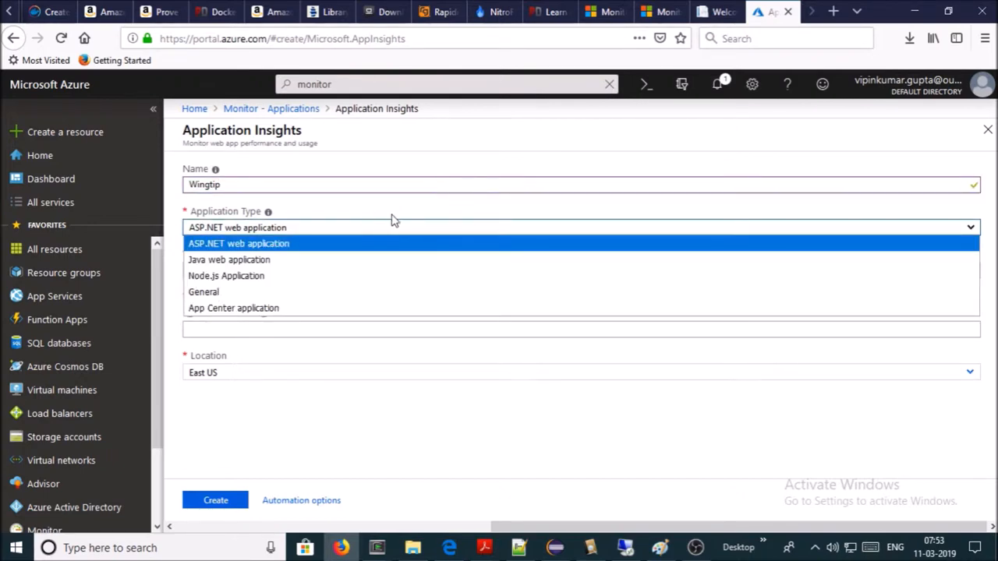
left_click(238, 244)
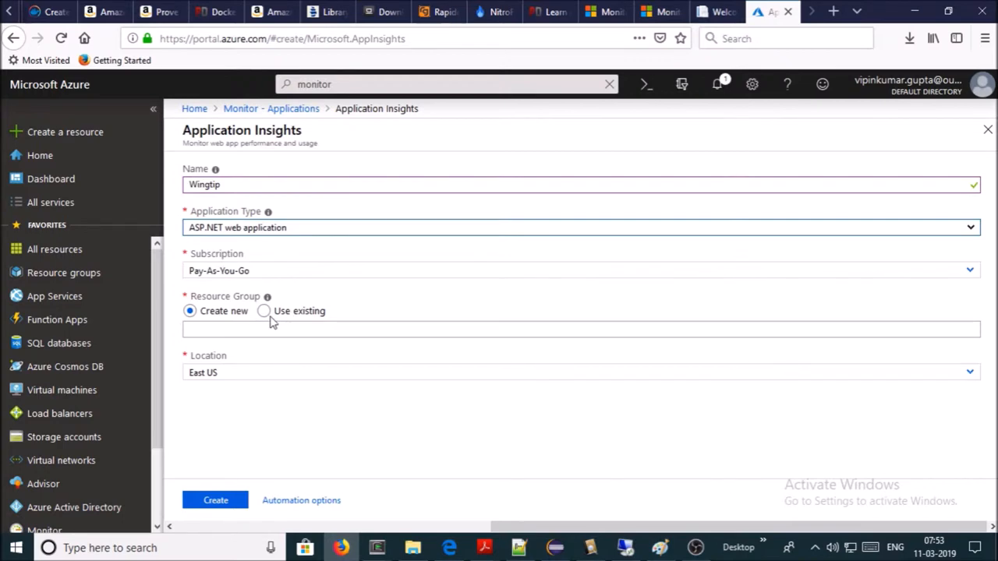
left_click(264, 311)
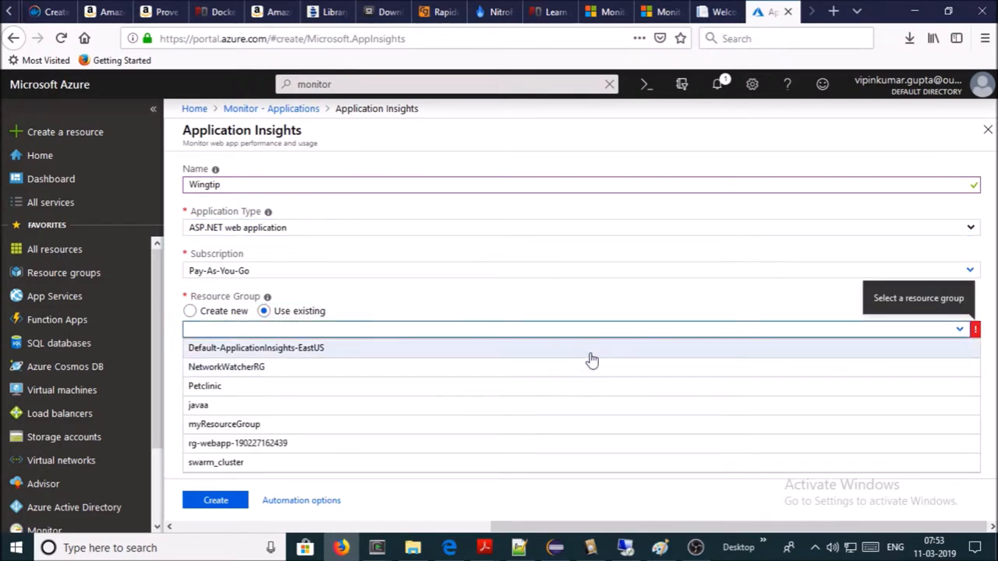
mouse_move(295, 428)
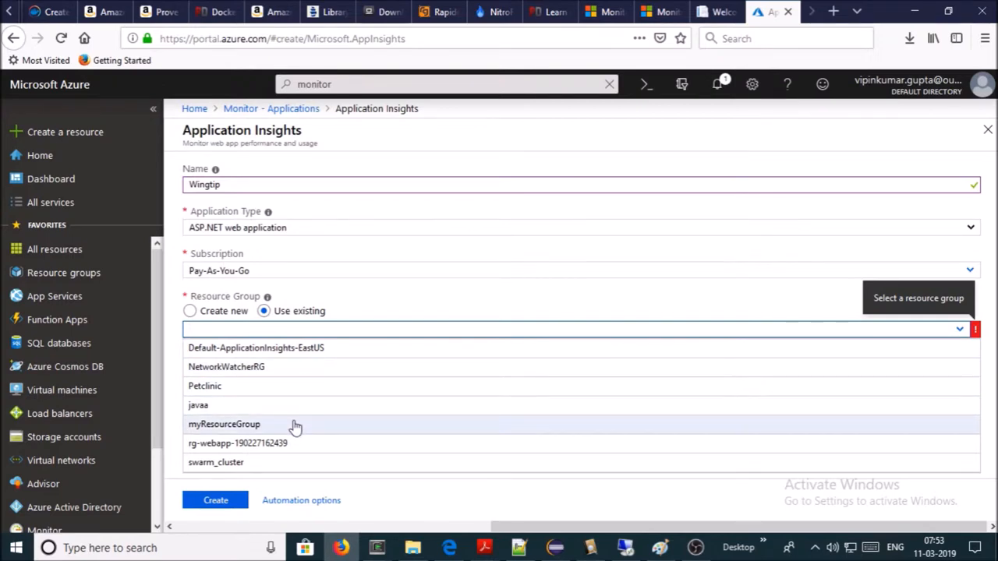
left_click(225, 424)
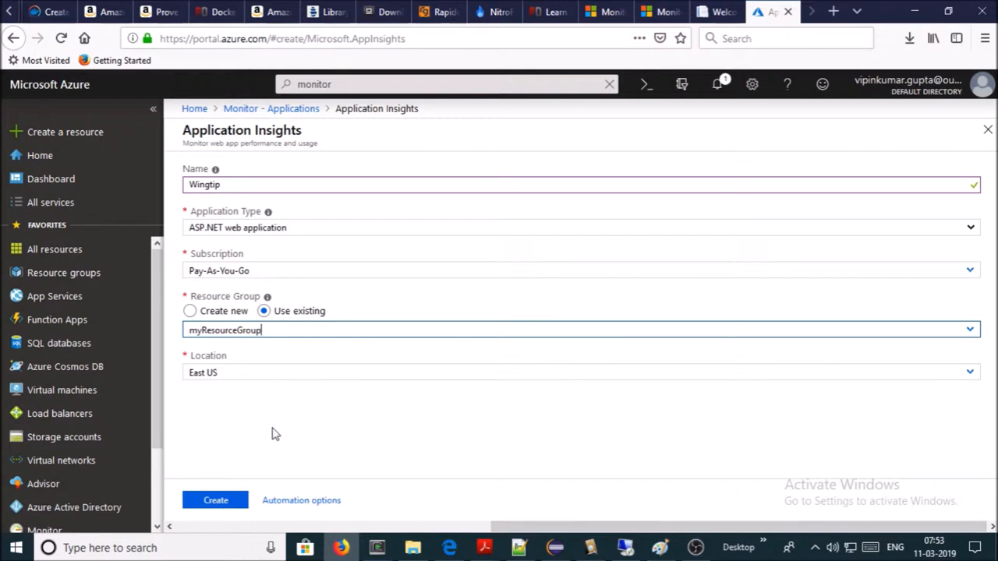
left_click(216, 499)
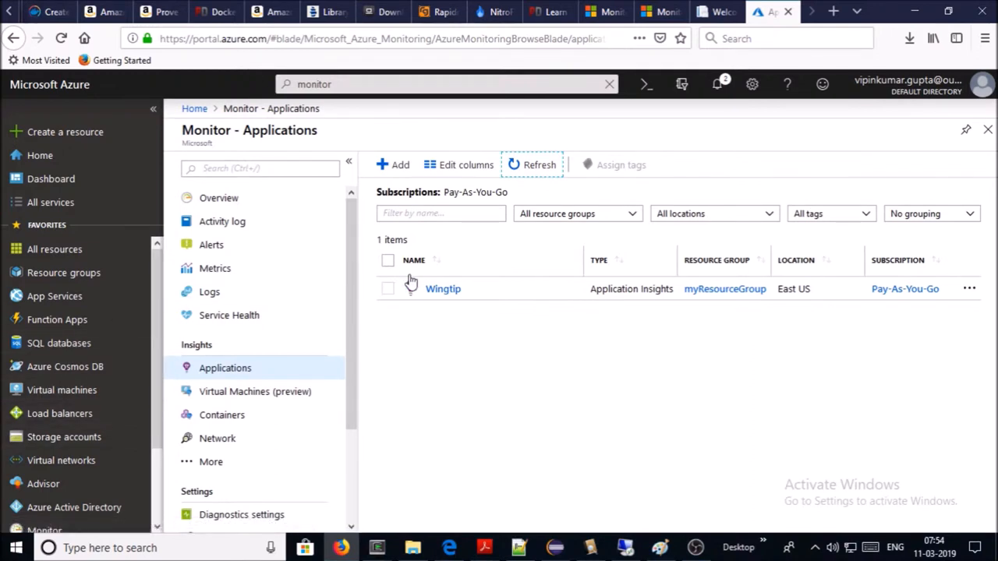
mouse_move(465, 322)
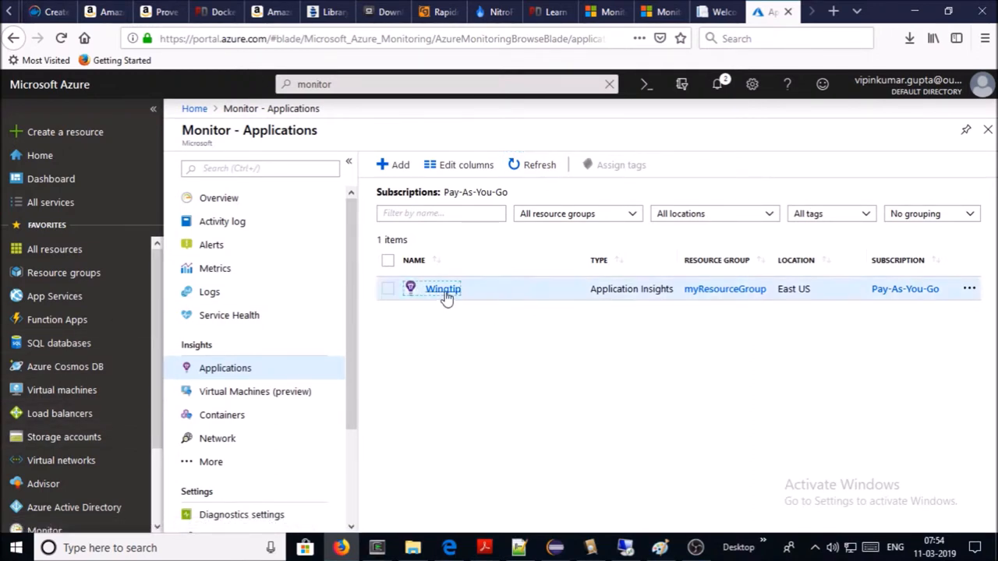
- Open the Wingtip entry in Monitor Applications to show its Overview charts
left_click(443, 289)
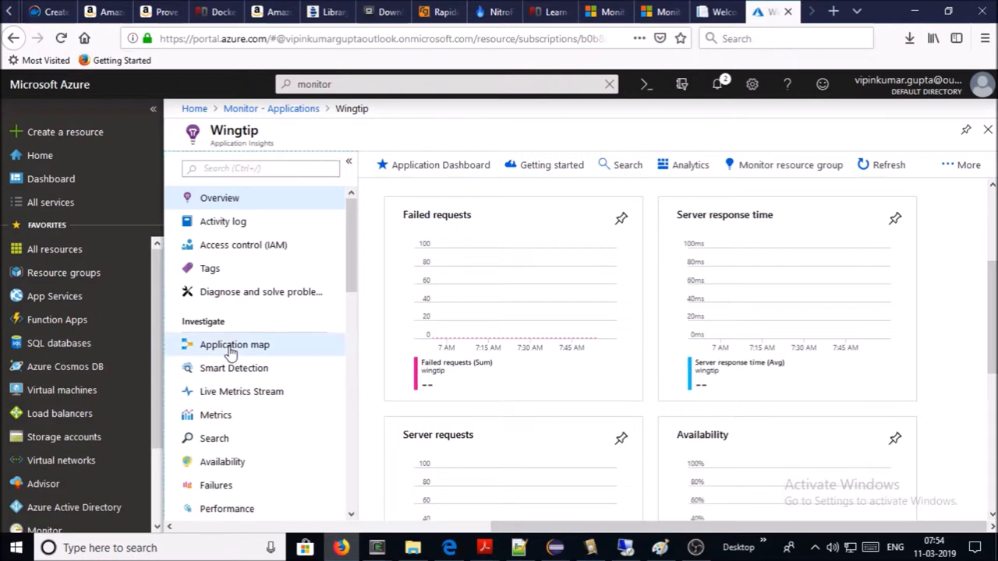
left_click(234, 344)
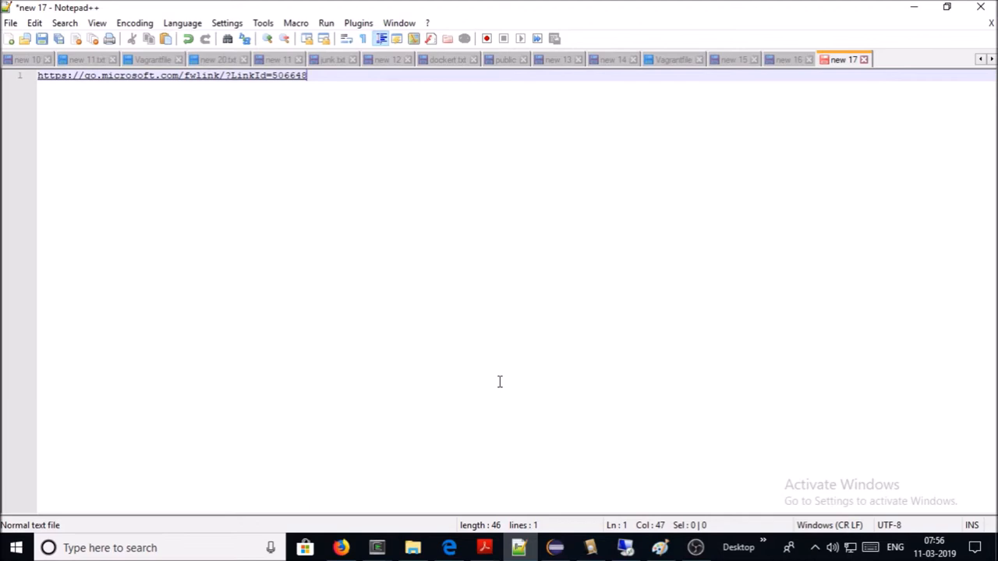
mouse_move(344, 339)
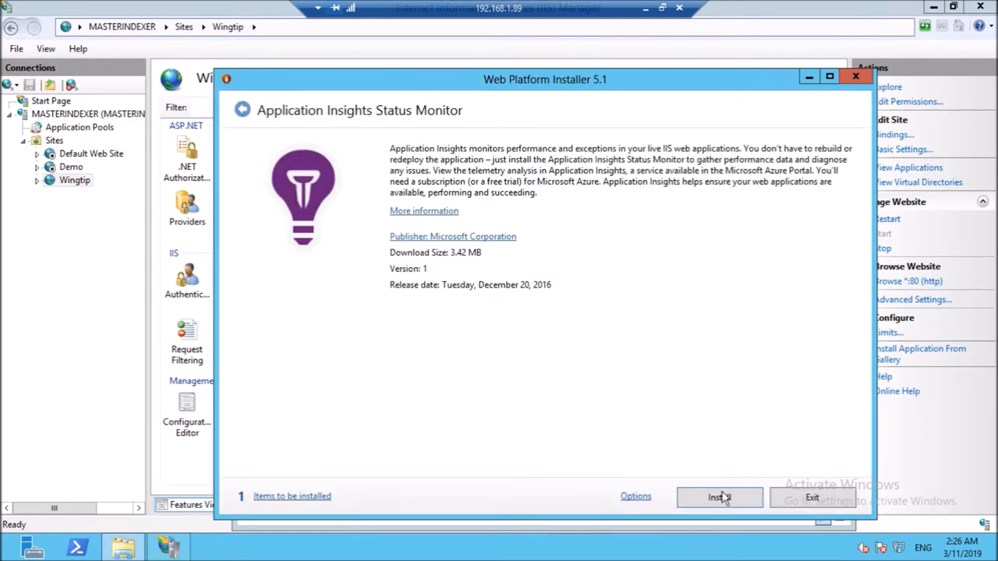
- Install Application Insights Status Monitor, accept the prerequisites, and launch it
left_click(719, 497)
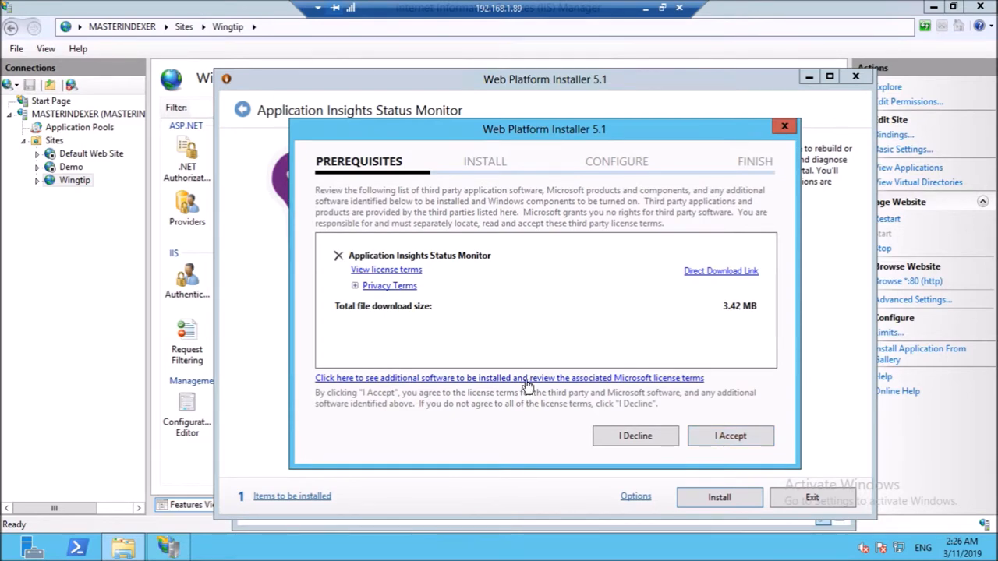
left_click(730, 436)
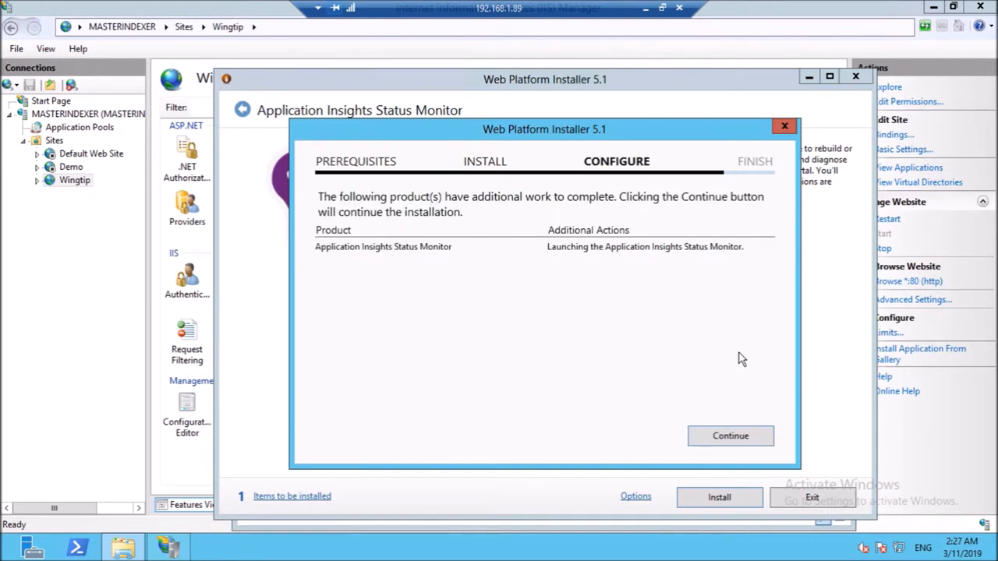
mouse_move(785, 487)
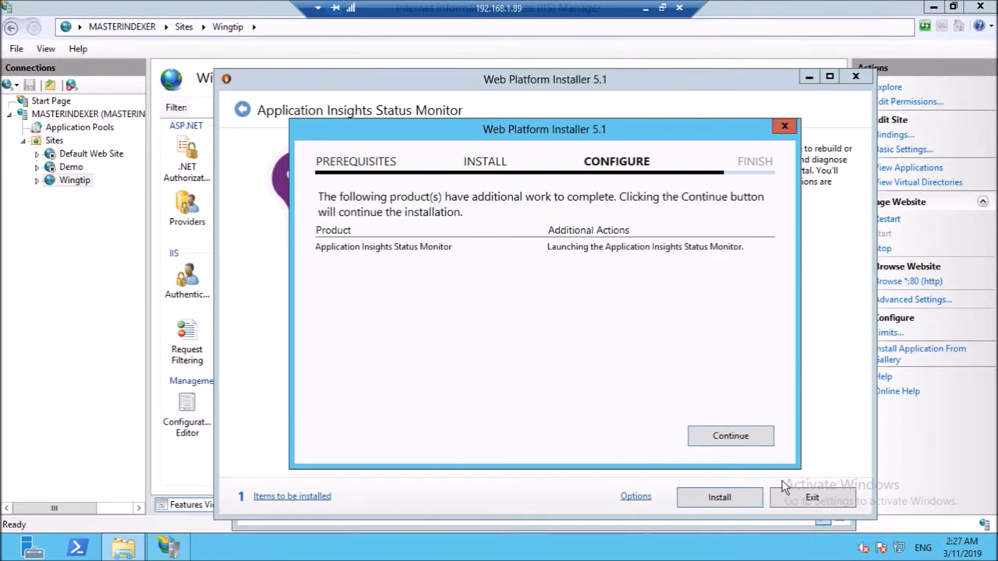
left_click(730, 436)
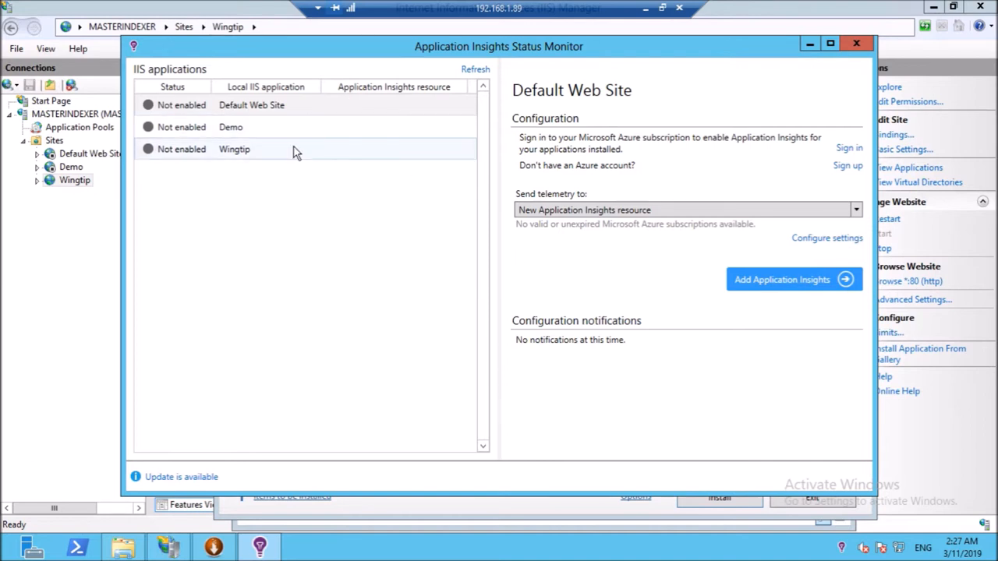
- Enable Application Insights on the Wingtip IIS site, then restart IIS
left_click(234, 149)
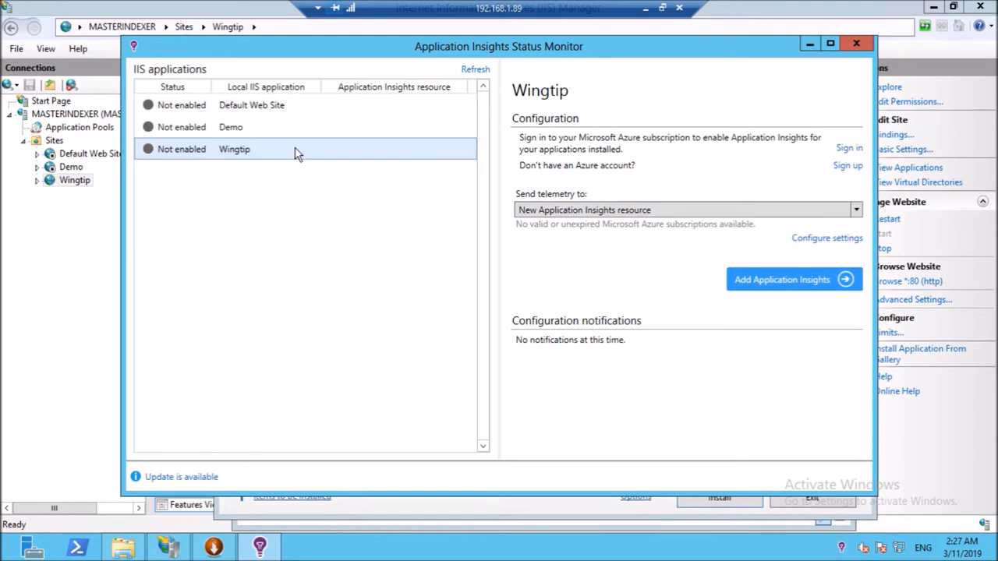
mouse_move(328, 147)
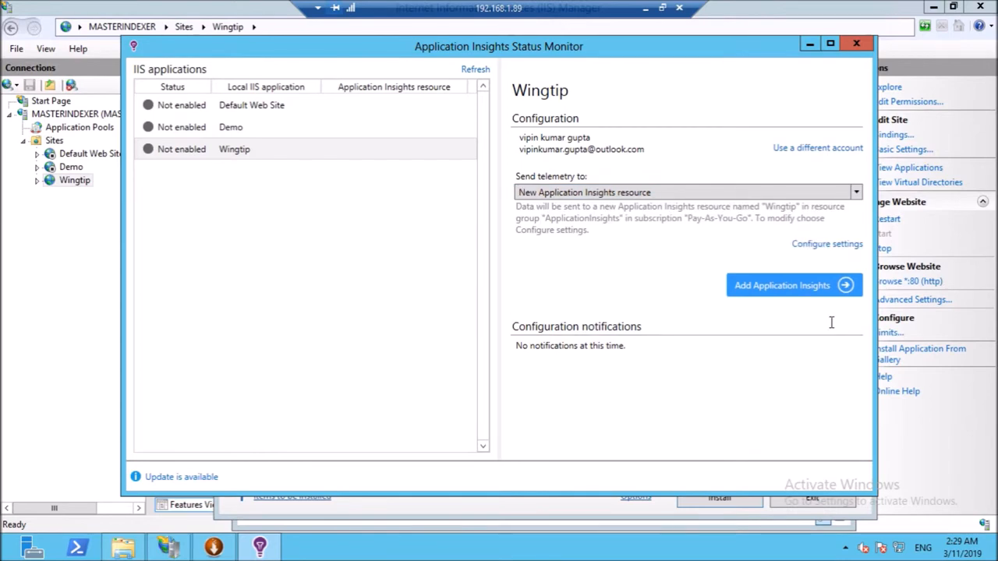
mouse_move(830, 296)
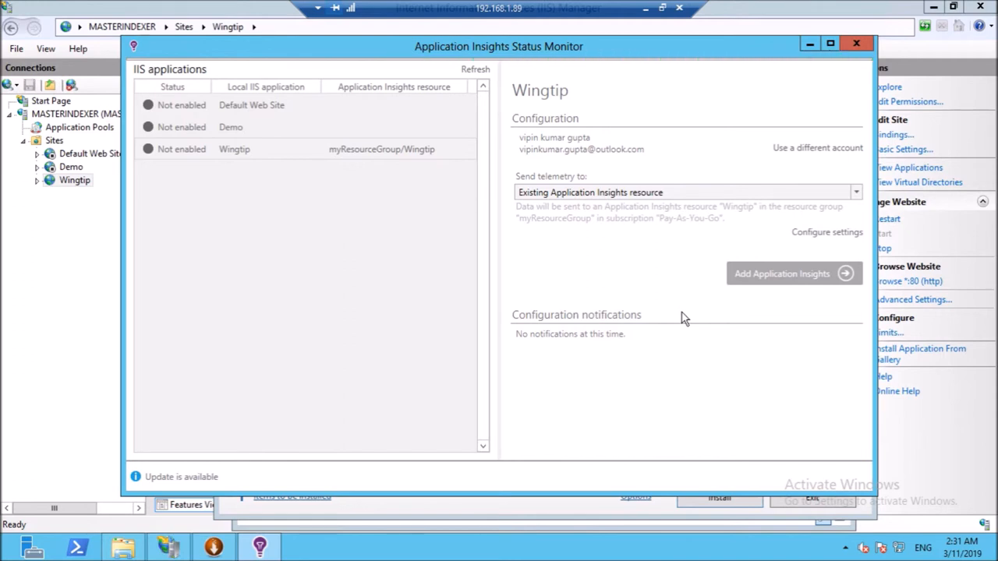
left_click(782, 273)
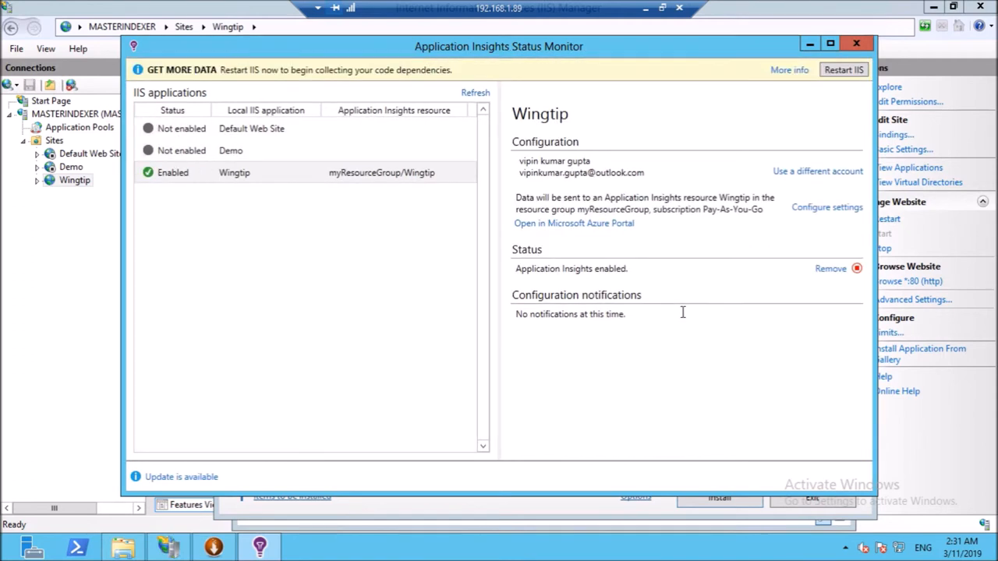
mouse_move(702, 296)
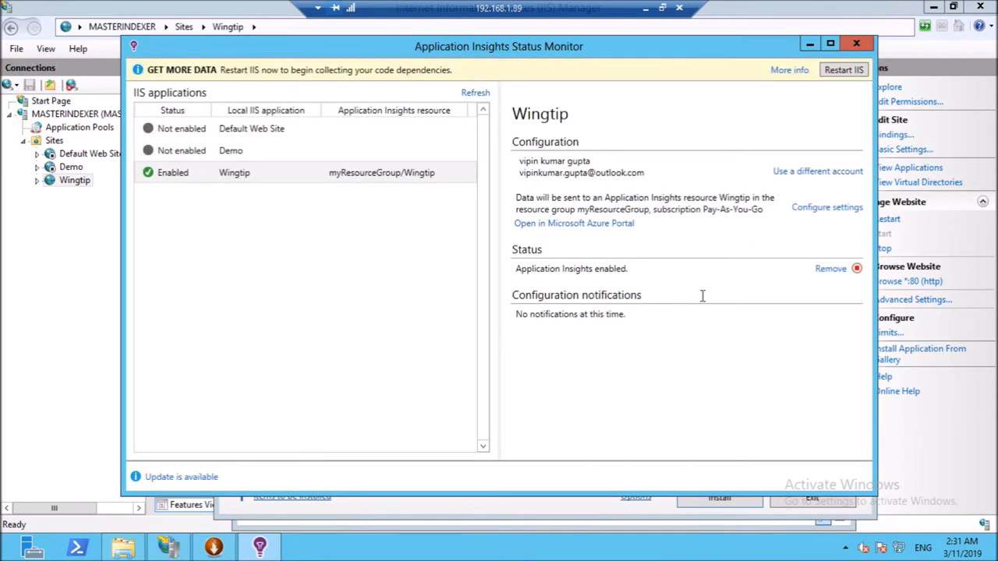
mouse_move(748, 245)
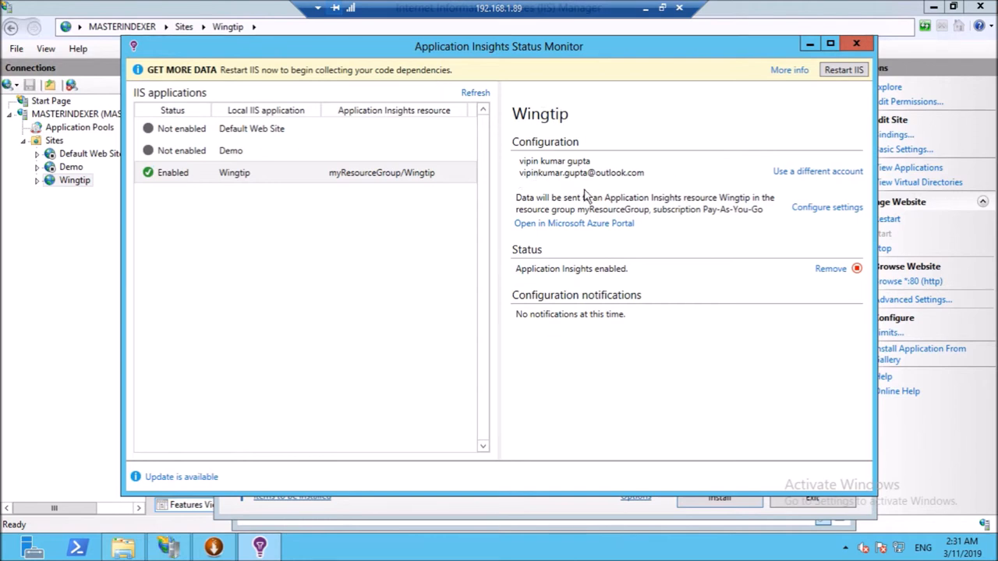
mouse_move(773, 111)
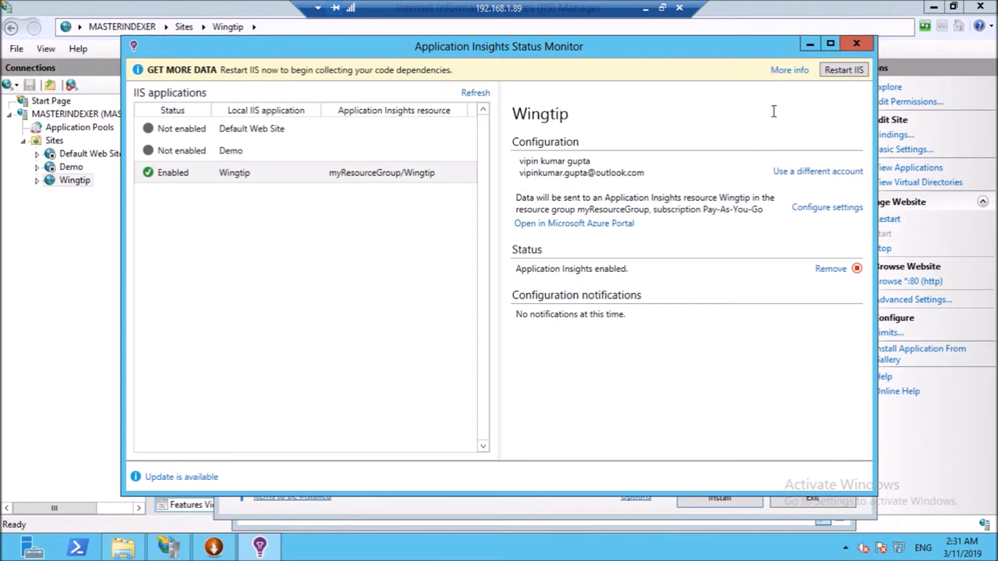
mouse_move(855, 88)
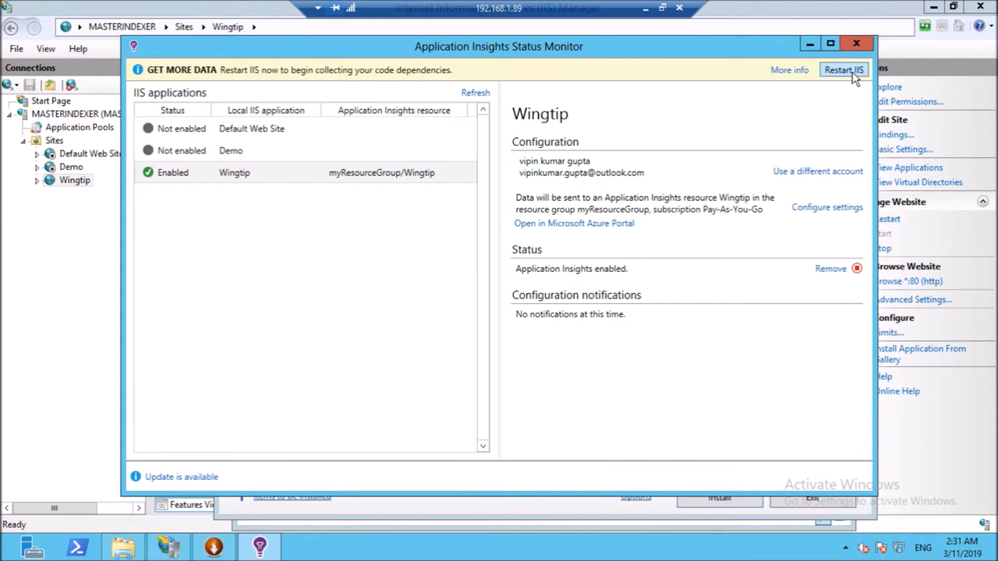
left_click(844, 70)
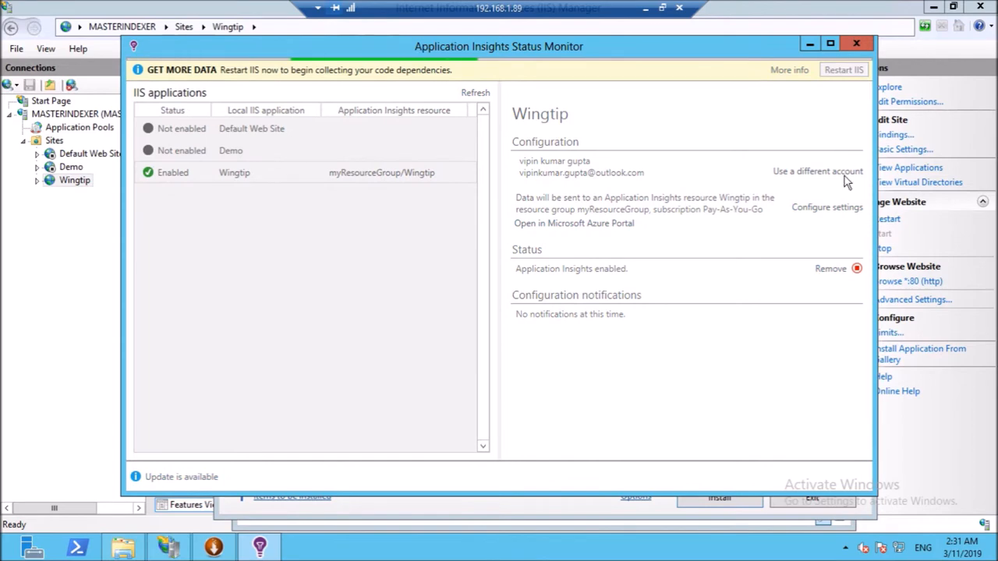
mouse_move(872, 182)
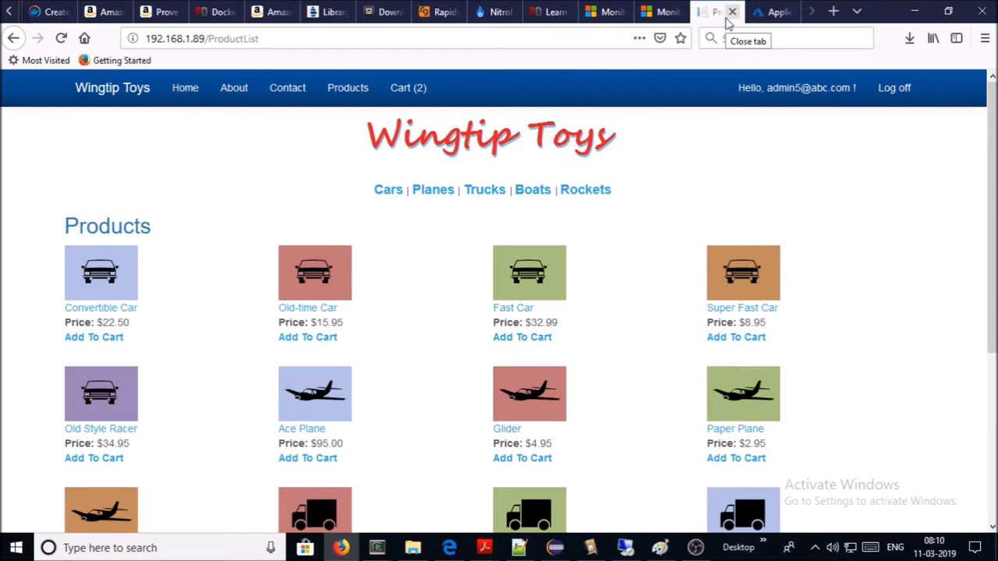
- Browse Home, About, Products; add an Old-time Car, hit checkout error, view Cars
left_click(185, 87)
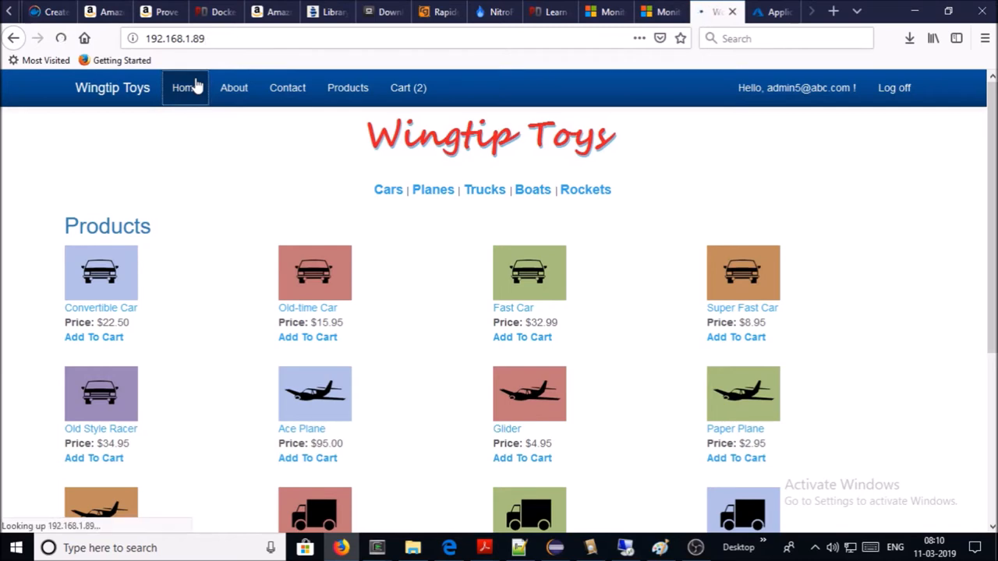
left_click(240, 88)
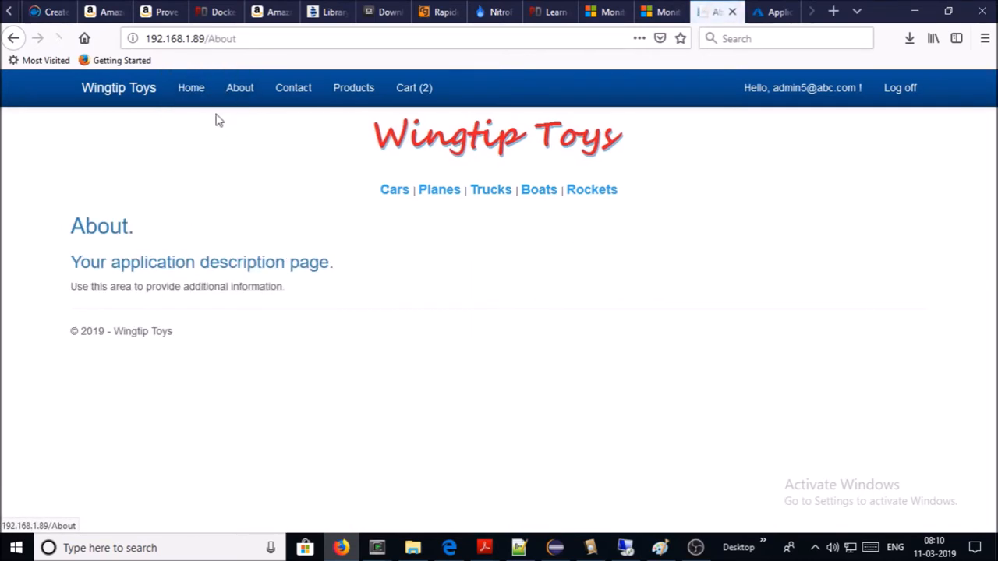
left_click(353, 88)
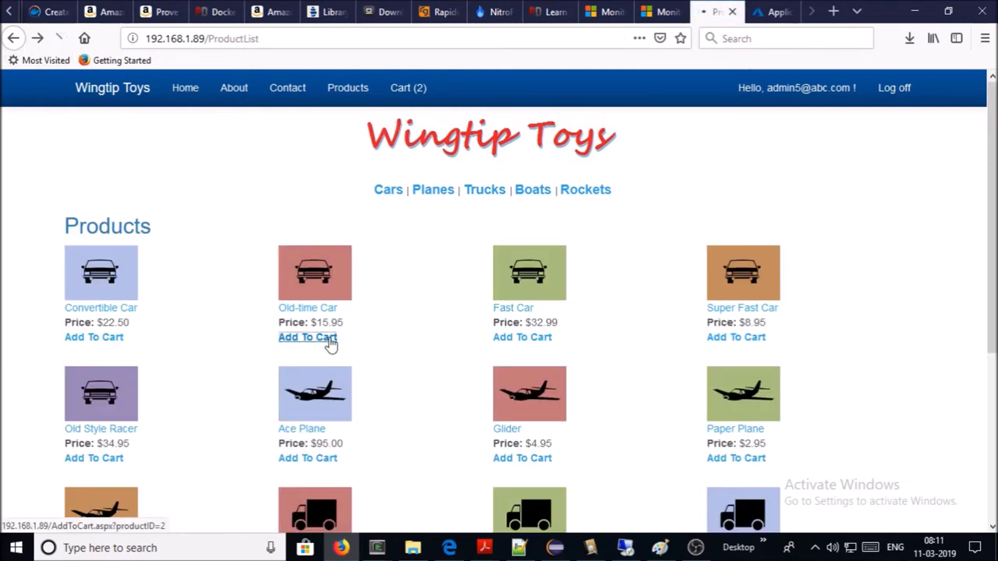
left_click(307, 336)
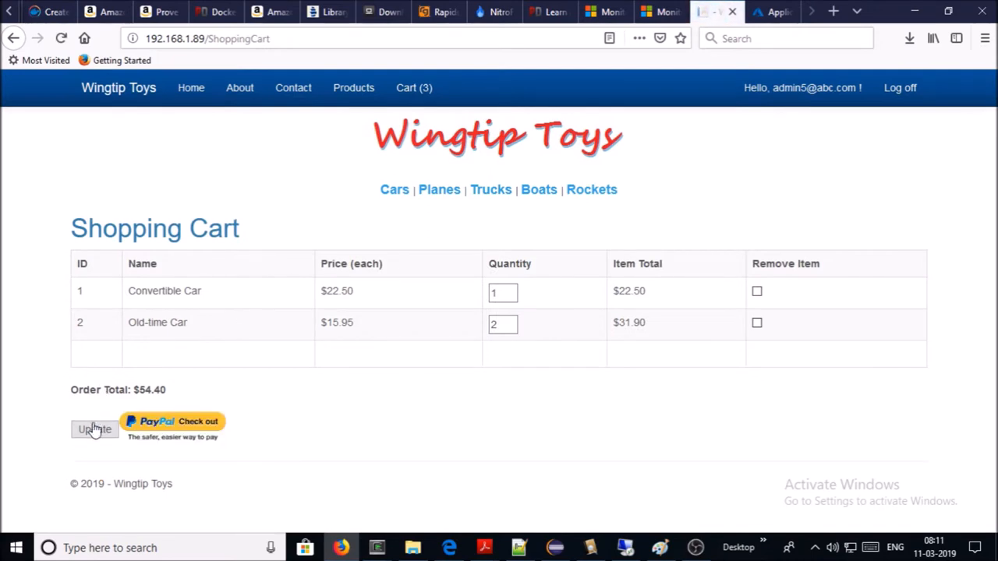
left_click(172, 422)
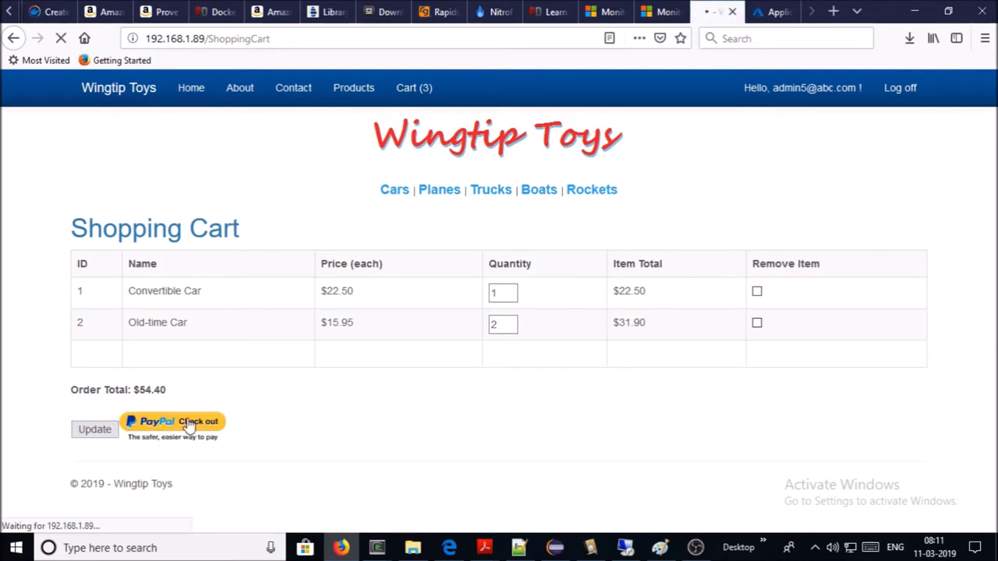
left_click(198, 422)
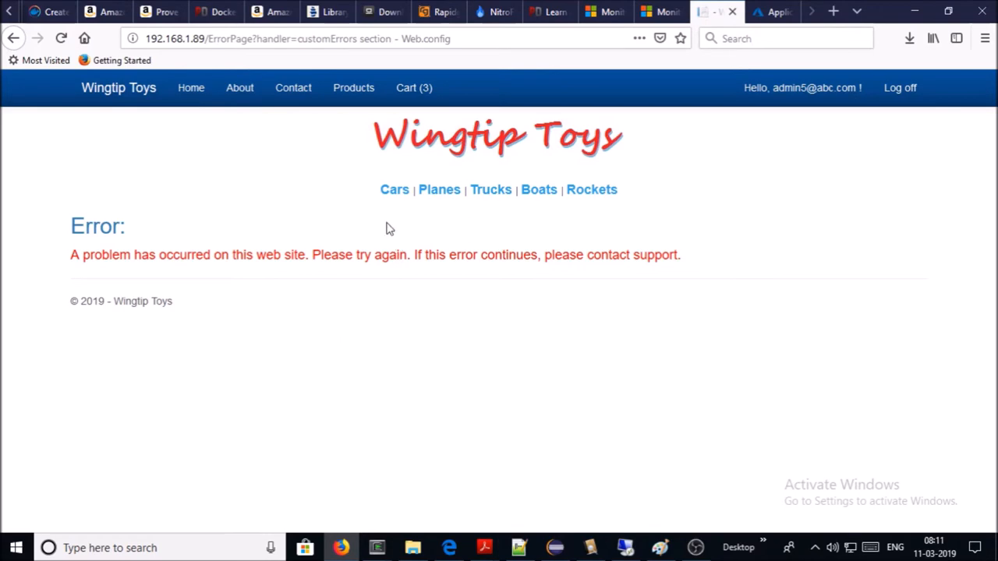
left_click(395, 189)
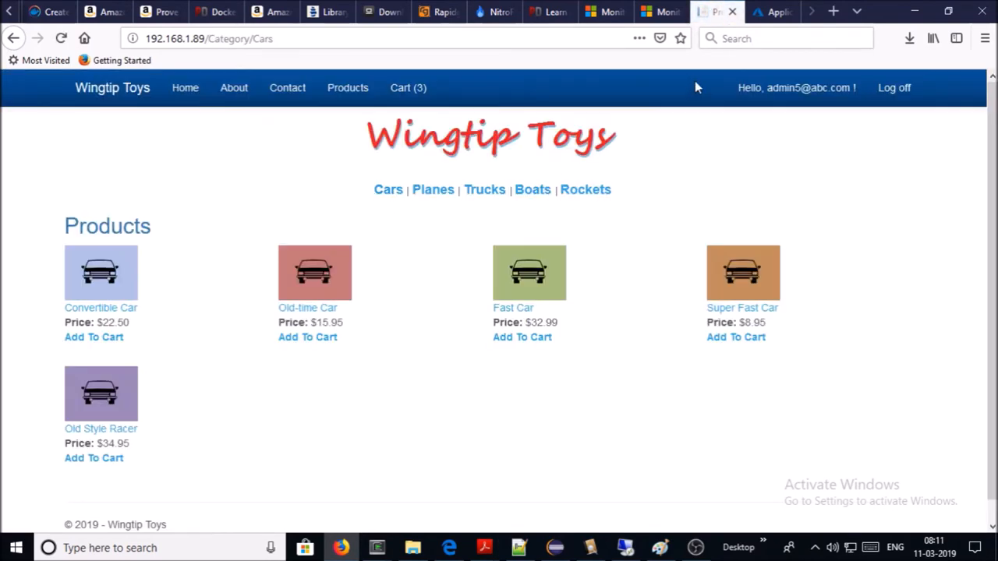
left_click(772, 11)
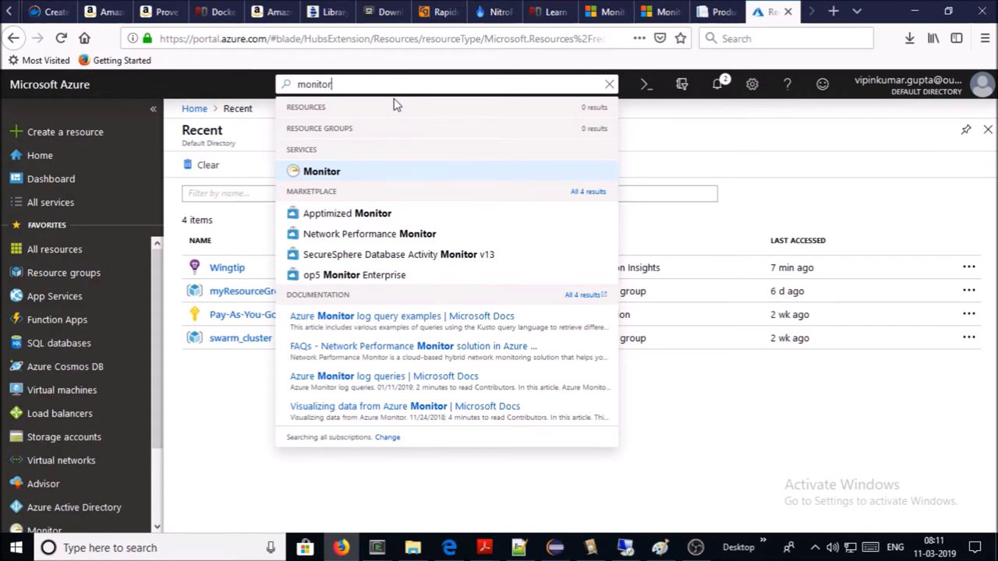
- Open Wingtip from Monitor's Applications list and start its Live Metrics Stream
left_click(321, 171)
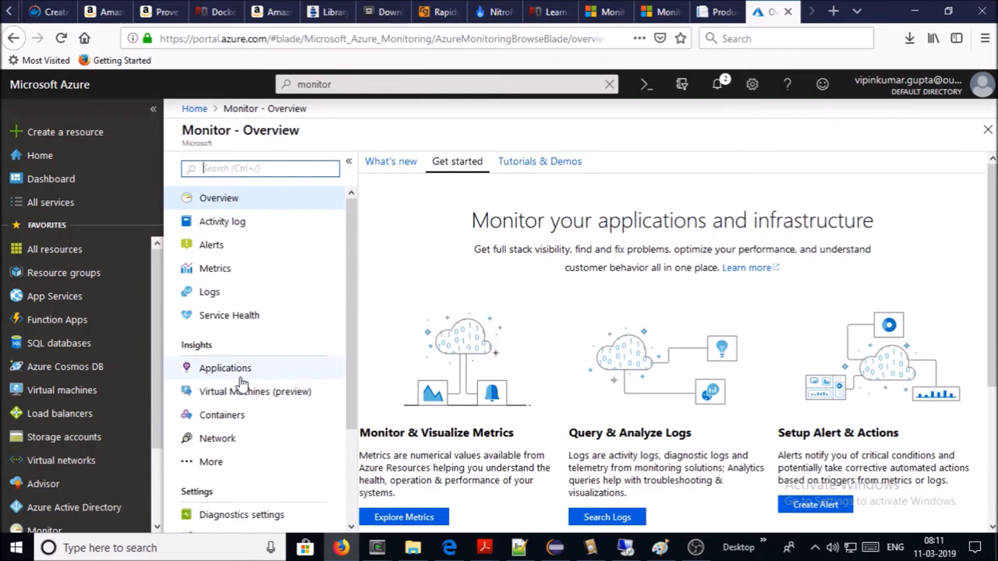
left_click(225, 367)
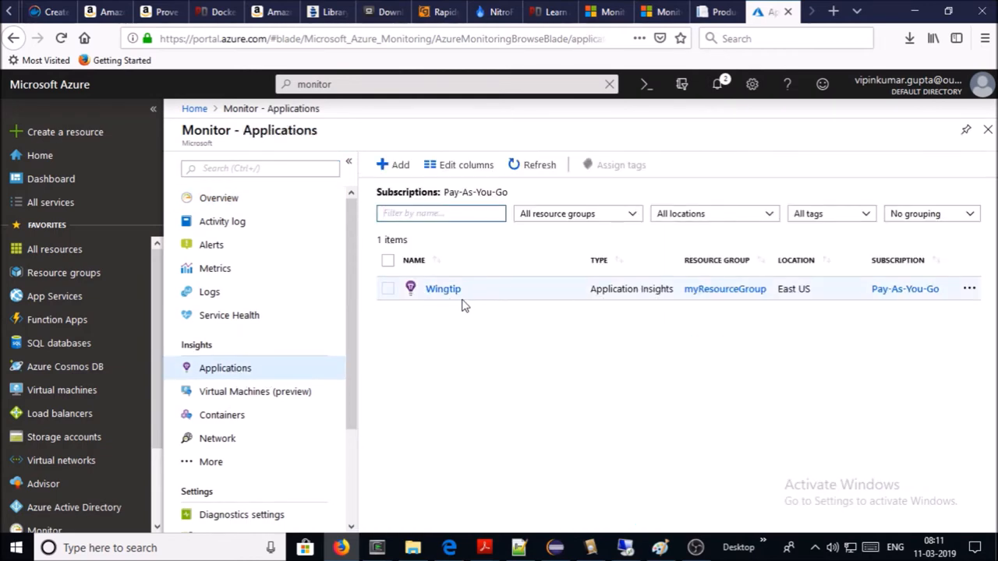
left_click(443, 288)
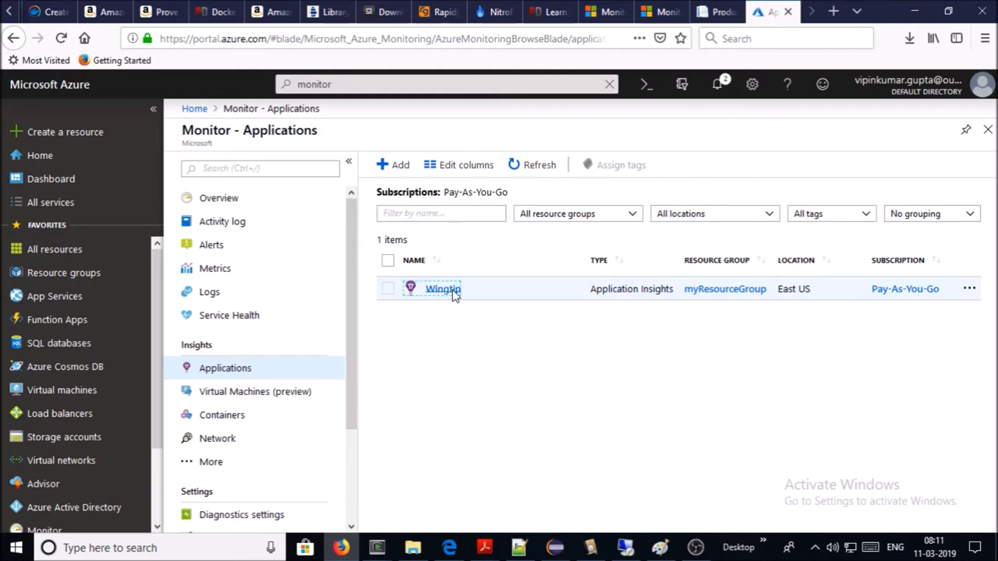
left_click(443, 289)
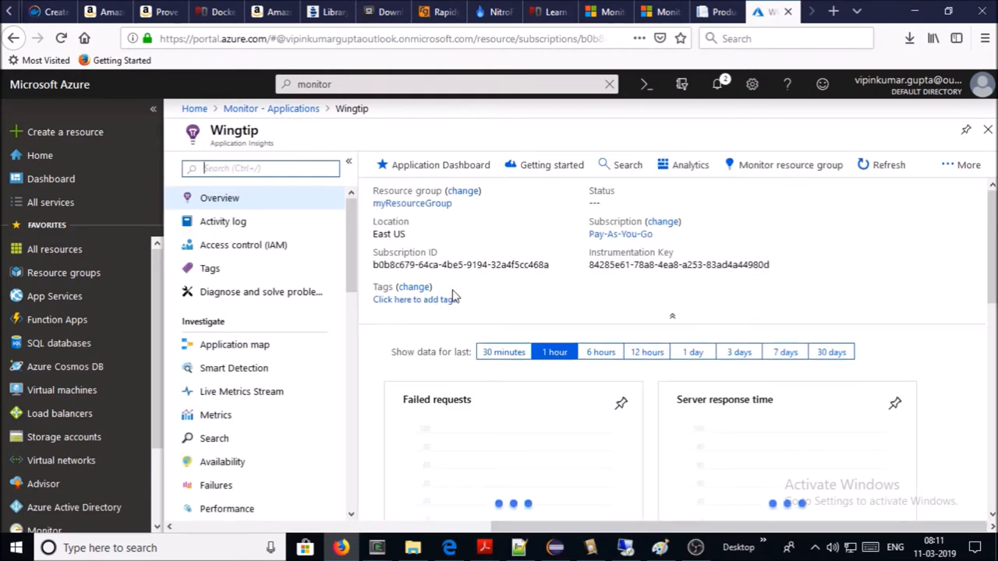
scroll("down", 3)
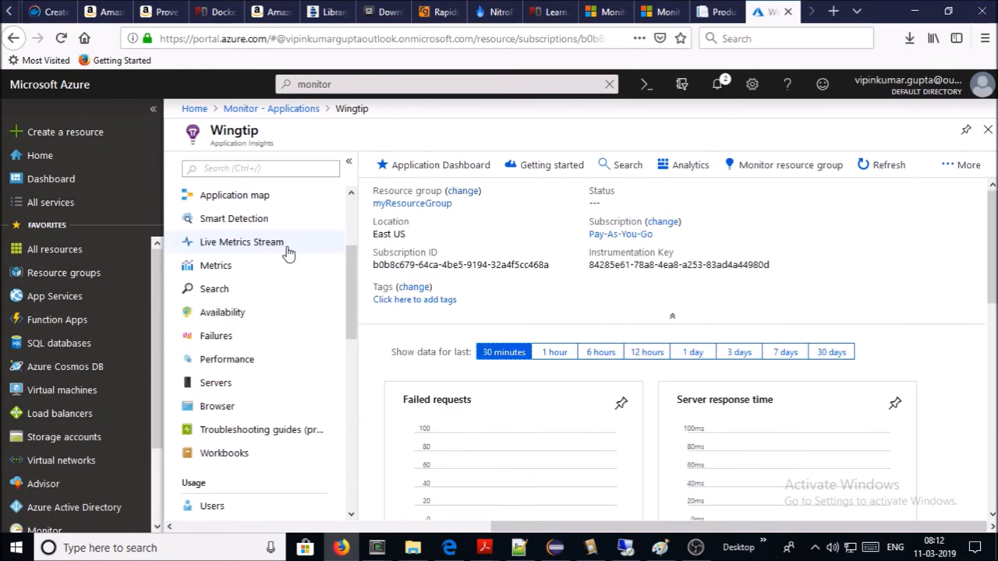
left_click(241, 242)
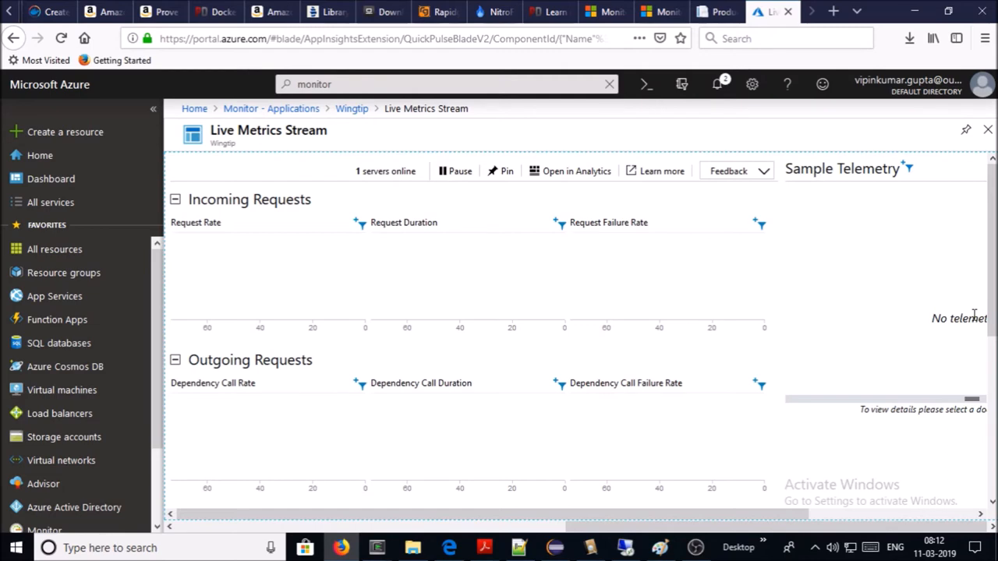
- Scroll the live charts and open the HttpException sample's message and stack trace
scroll("down", 3)
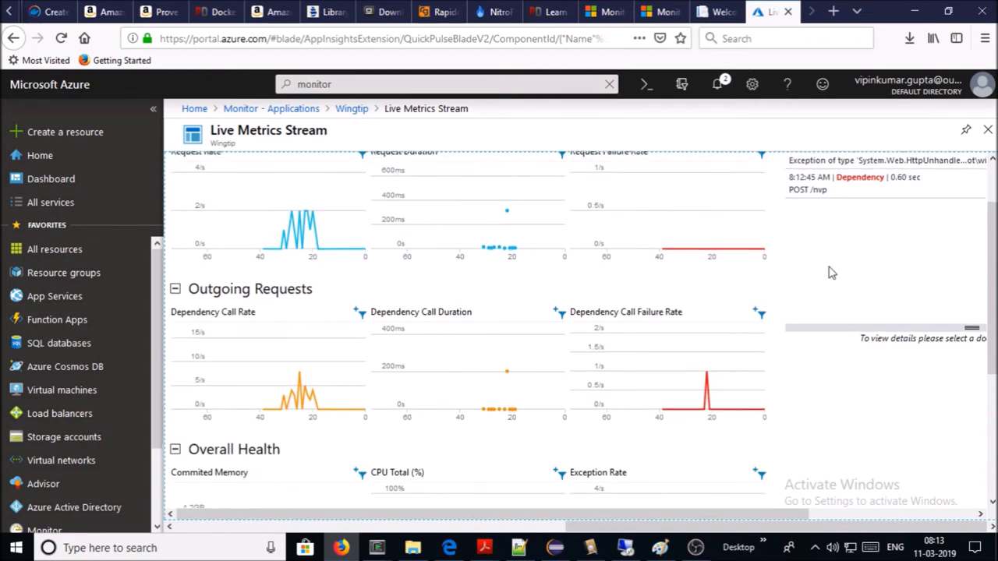
scroll("down", 3)
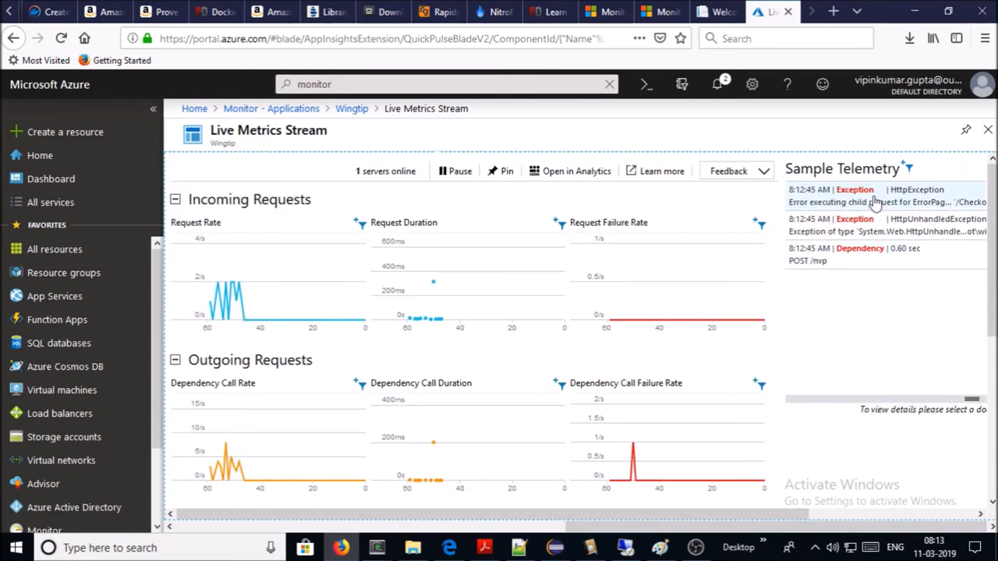
left_click(886, 196)
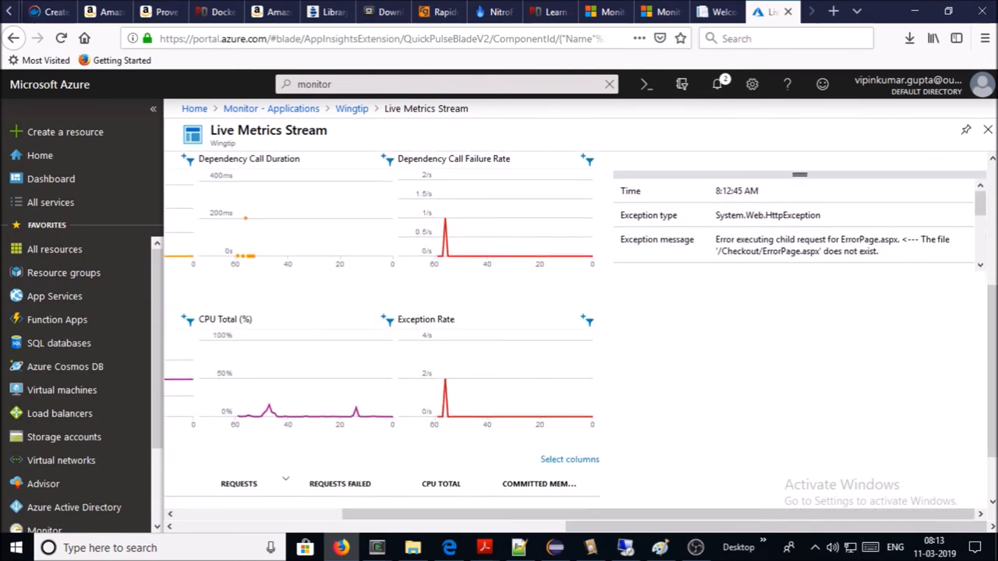
scroll("down", 3)
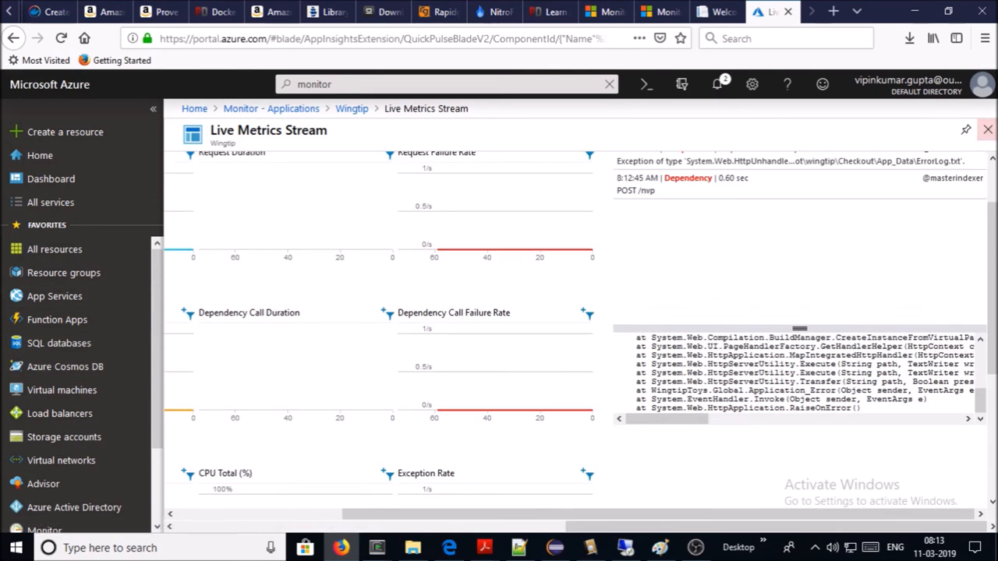
- Close Live Metrics, review Wingtip's Performance page, then open Failures
left_click(227, 359)
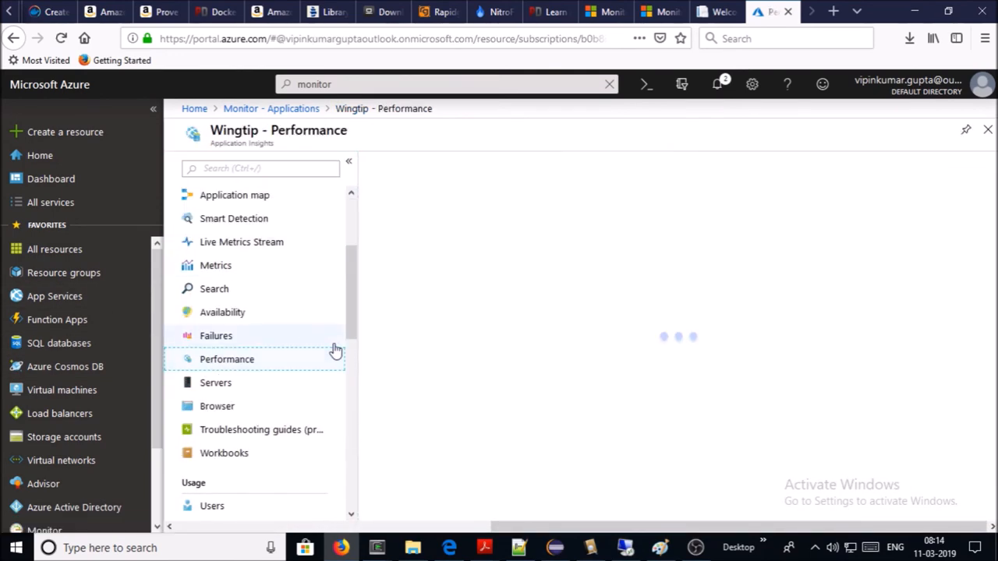
left_click(227, 358)
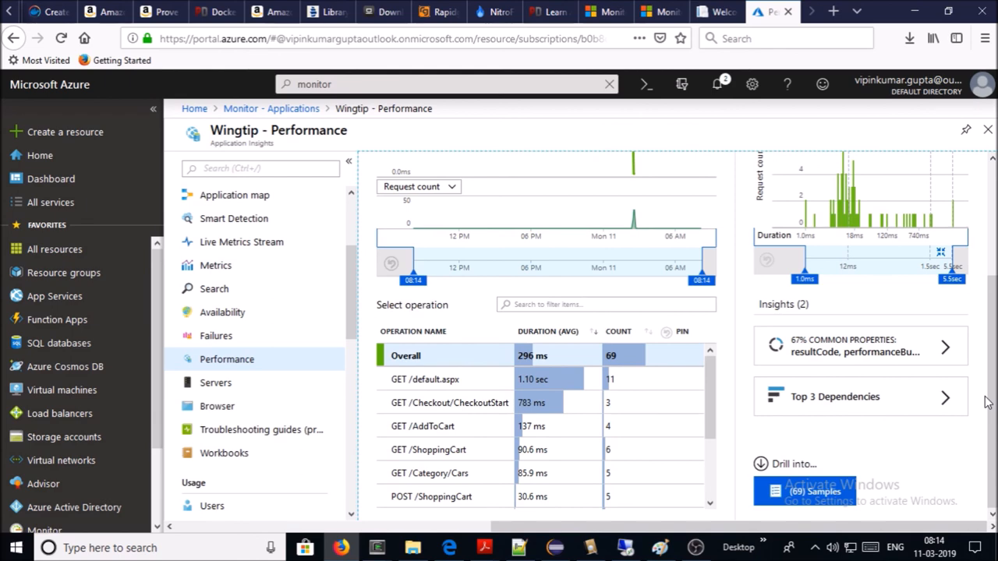
left_click(216, 336)
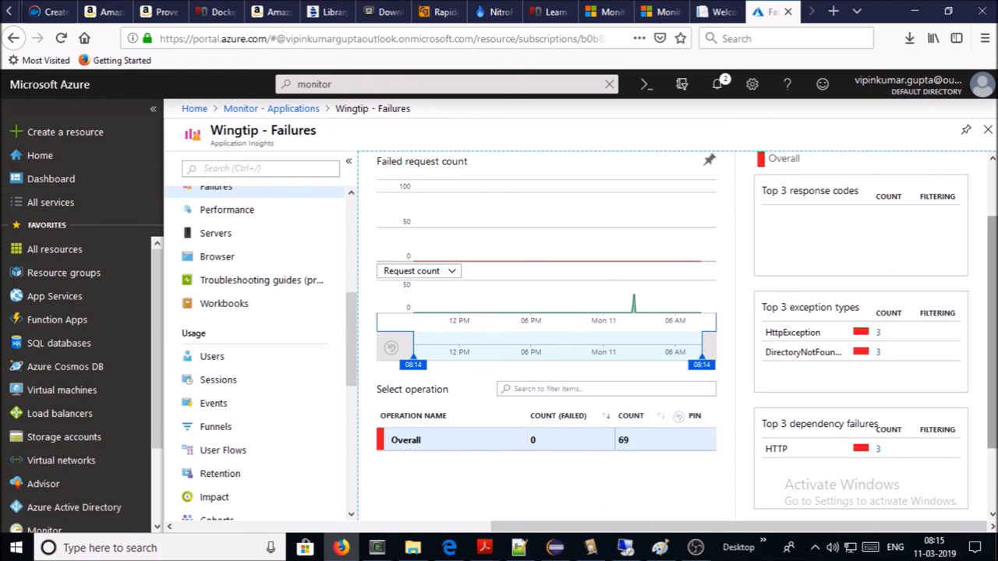